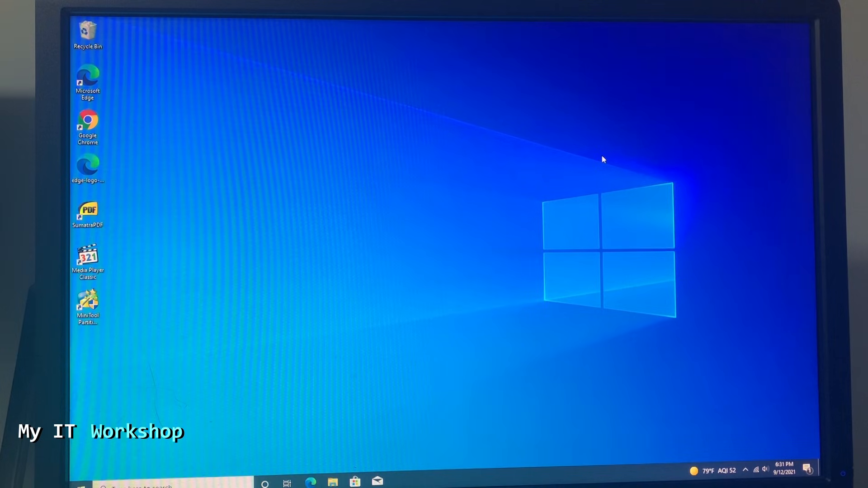
pyautogui.moveTo(405, 215)
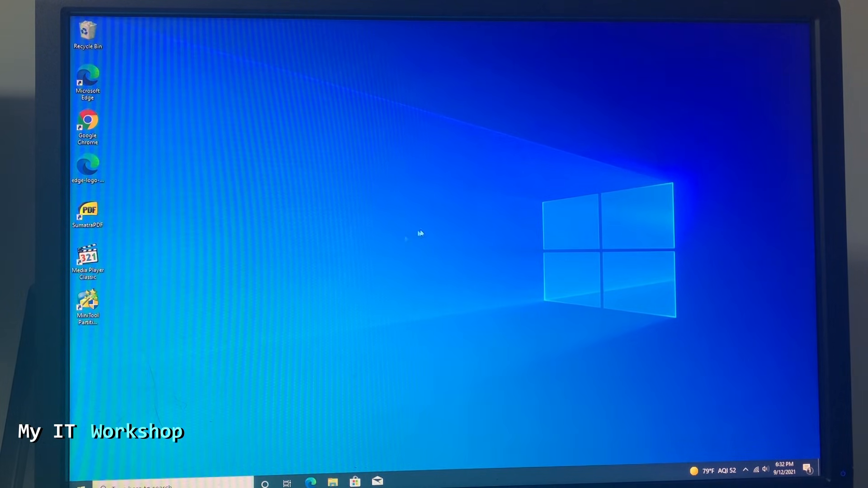
pyautogui.moveTo(430, 268)
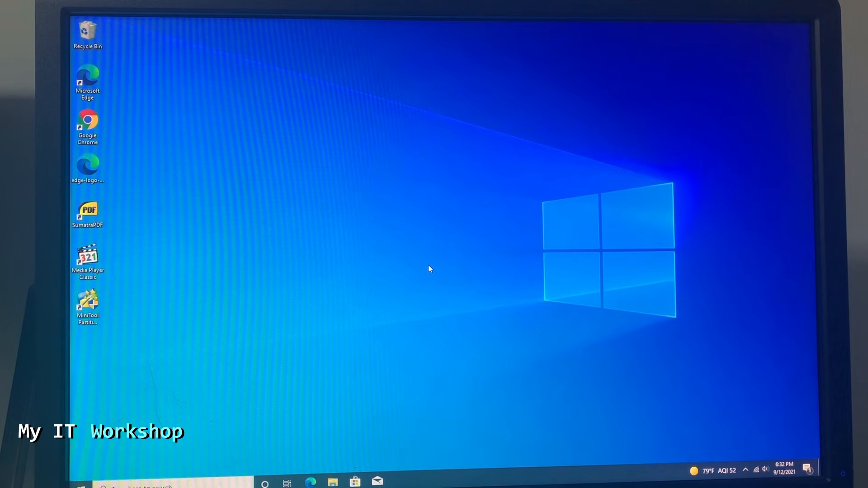
pyautogui.moveTo(252, 403)
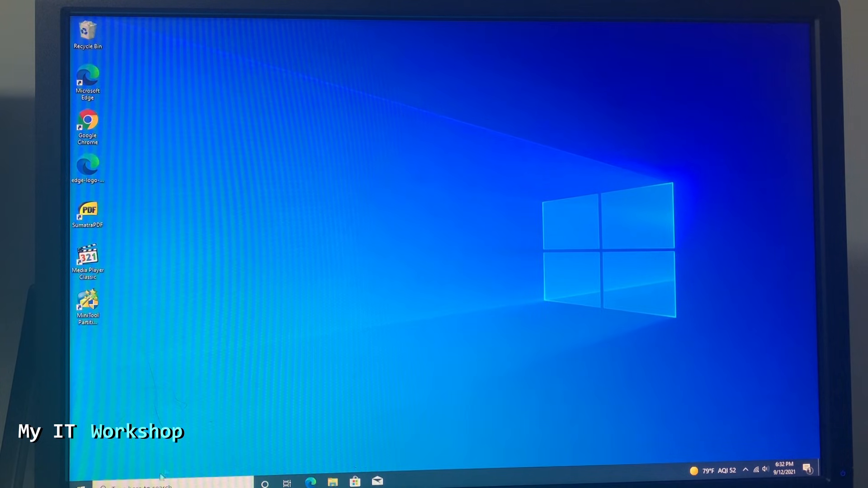
# Step: Search for 'tpm' from the taskbar to launch the TPM Management console and read its status
pyautogui.click(264, 482)
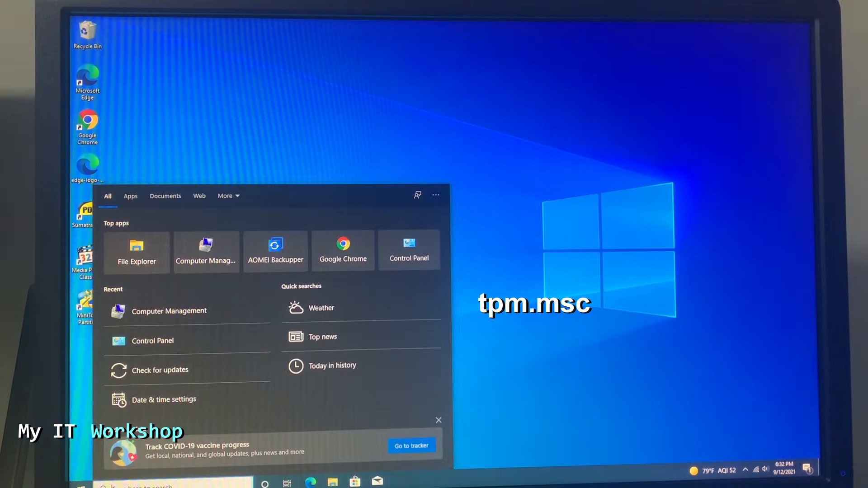
pyautogui.write('tpm')
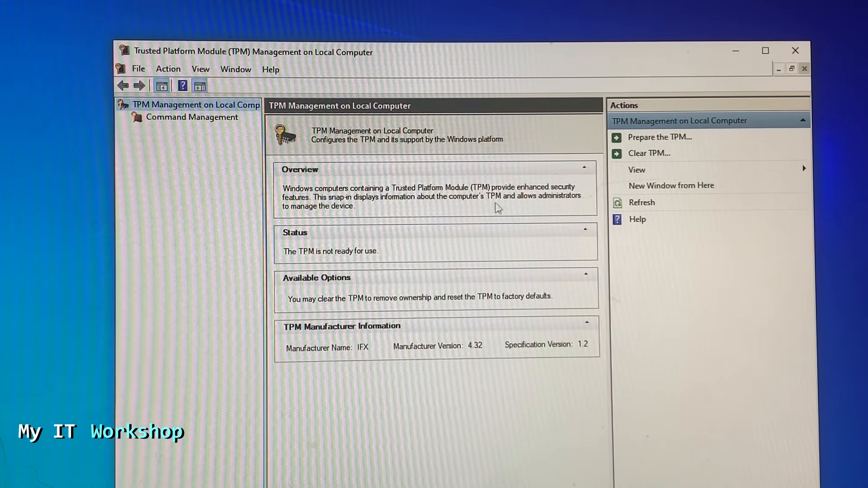
pyautogui.moveTo(370, 261)
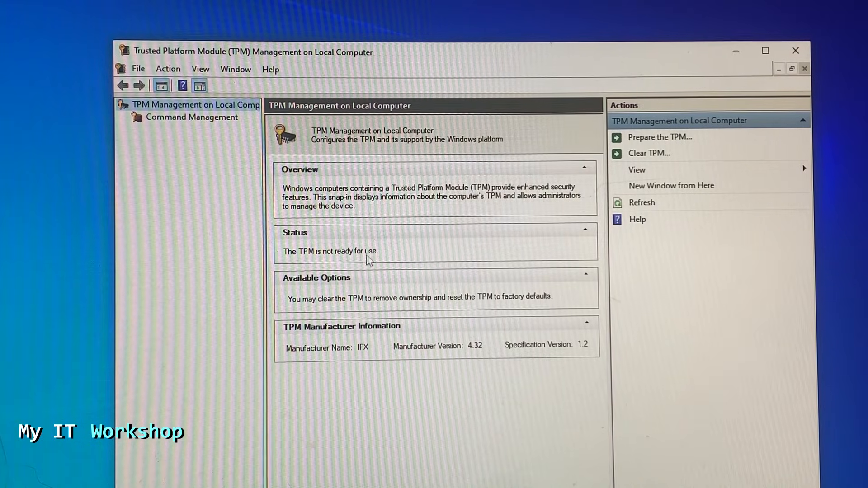
pyautogui.moveTo(392, 329)
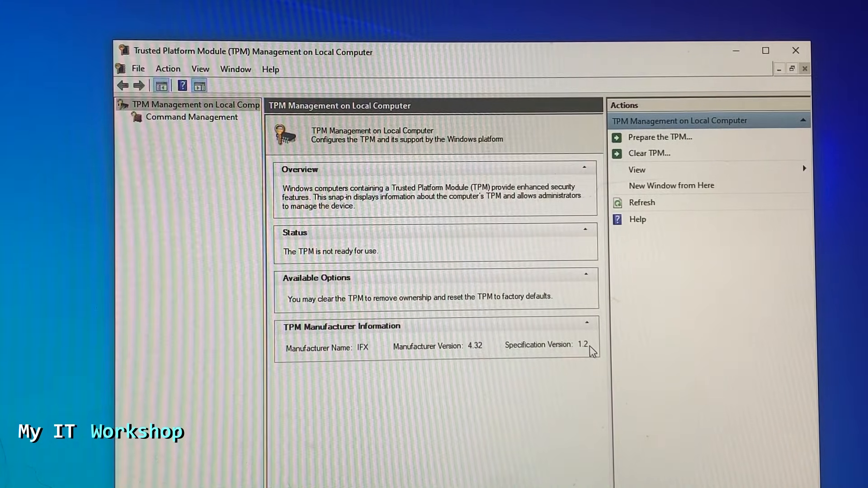
pyautogui.moveTo(560, 356)
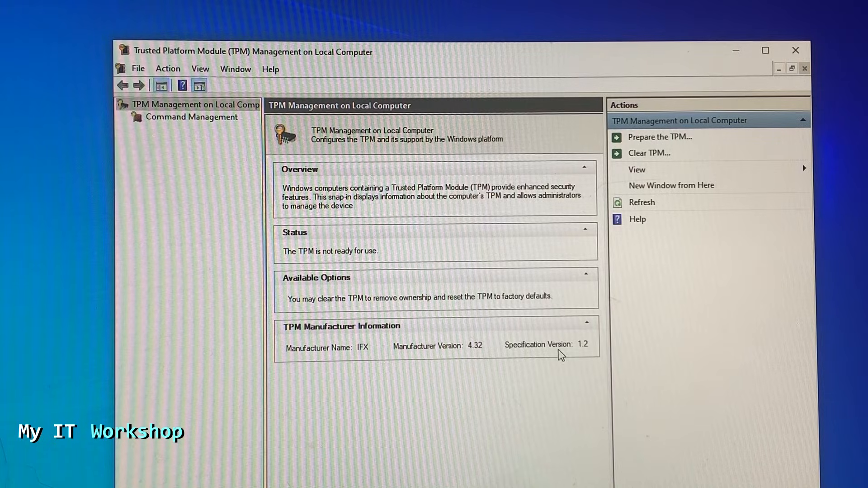
pyautogui.moveTo(297, 262)
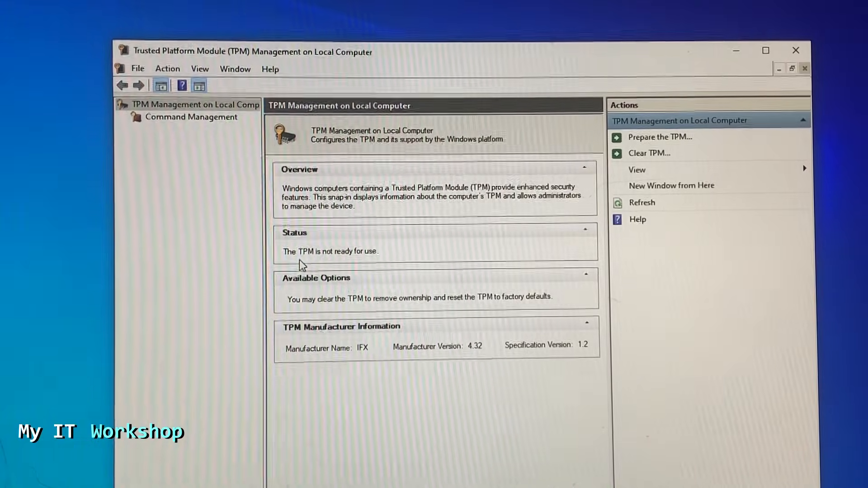
pyautogui.moveTo(796, 51)
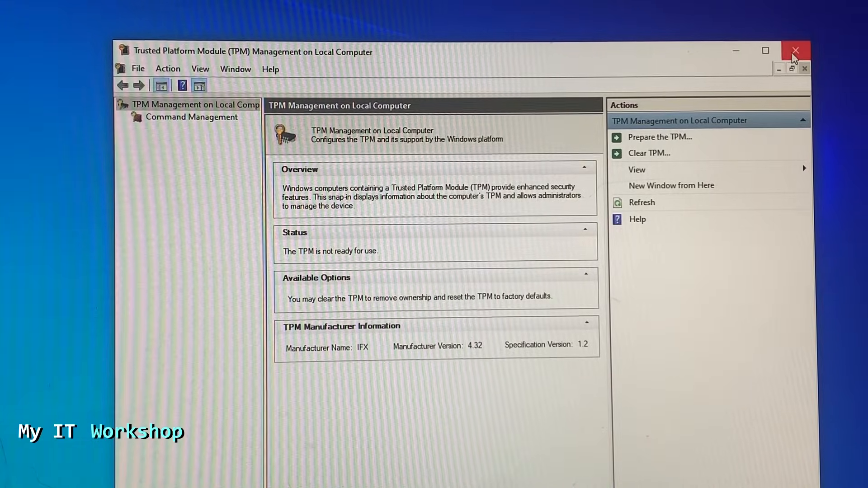
# Step: Close the TPM console and show the context actions for Local Disk (C:) in File Explorer
pyautogui.click(795, 51)
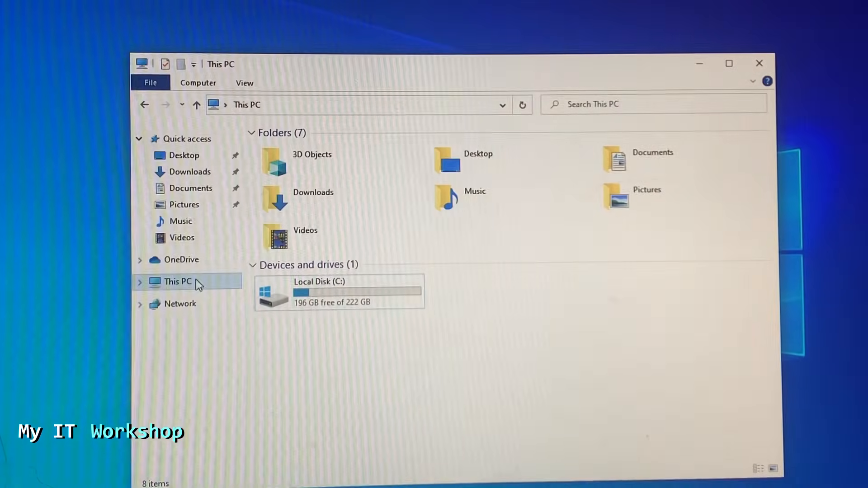
pyautogui.click(337, 292)
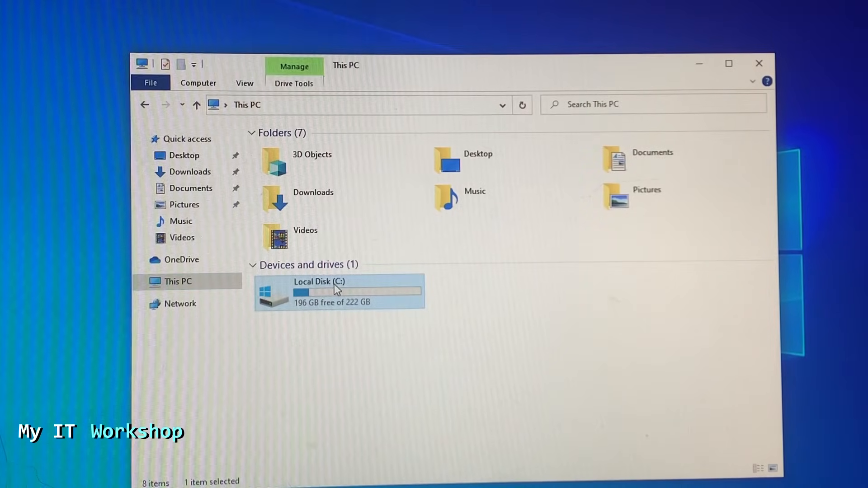
pyautogui.rightClick(337, 292)
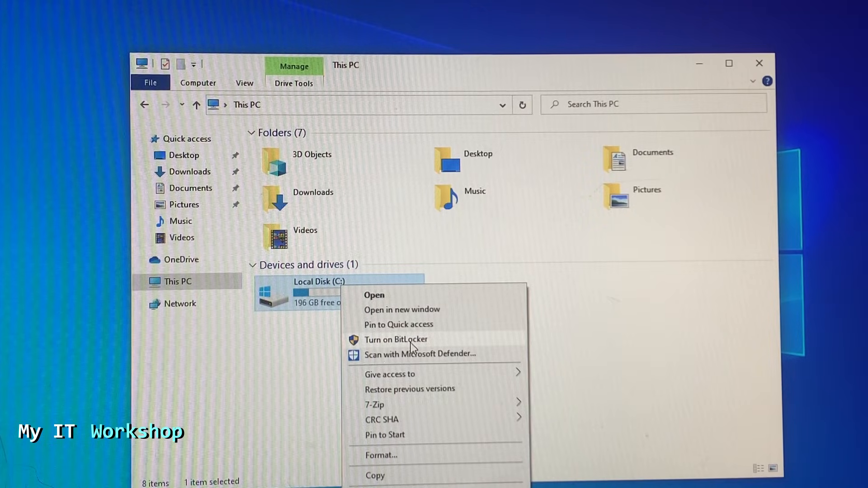
pyautogui.moveTo(438, 342)
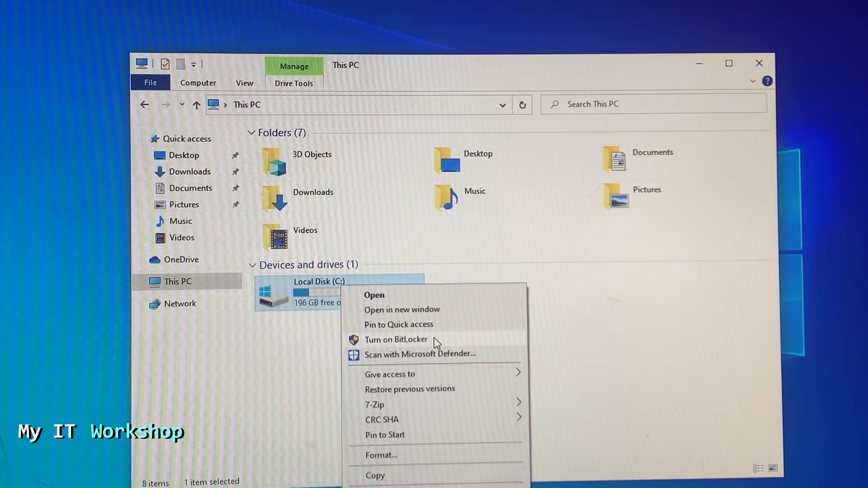
# Step: Start BitLocker for C: and request a restart to turn on the TPM hardware
pyautogui.click(395, 339)
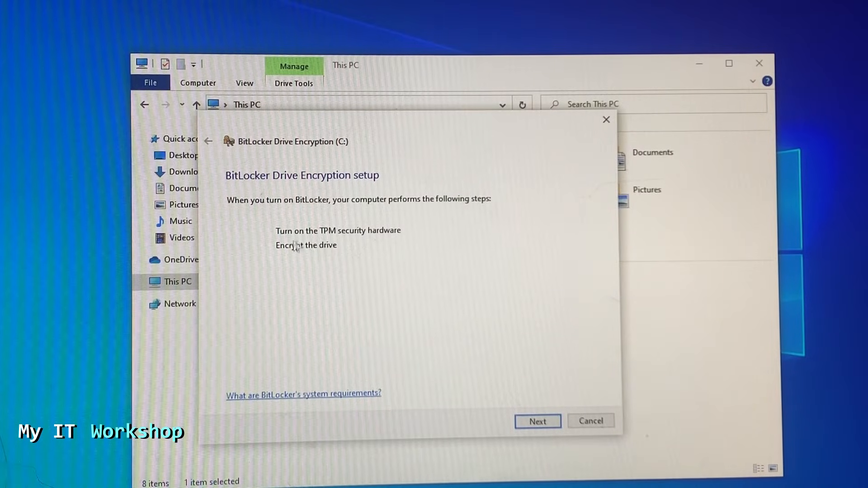
pyautogui.moveTo(295, 263)
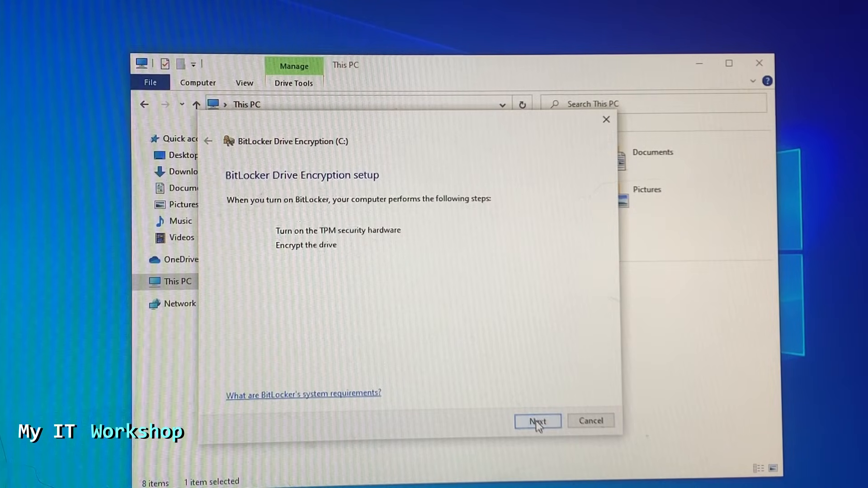
pyautogui.click(536, 420)
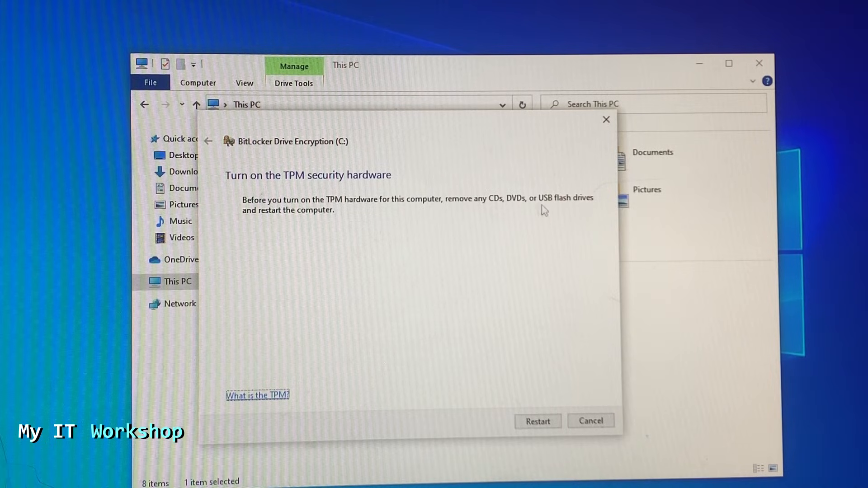
pyautogui.click(536, 420)
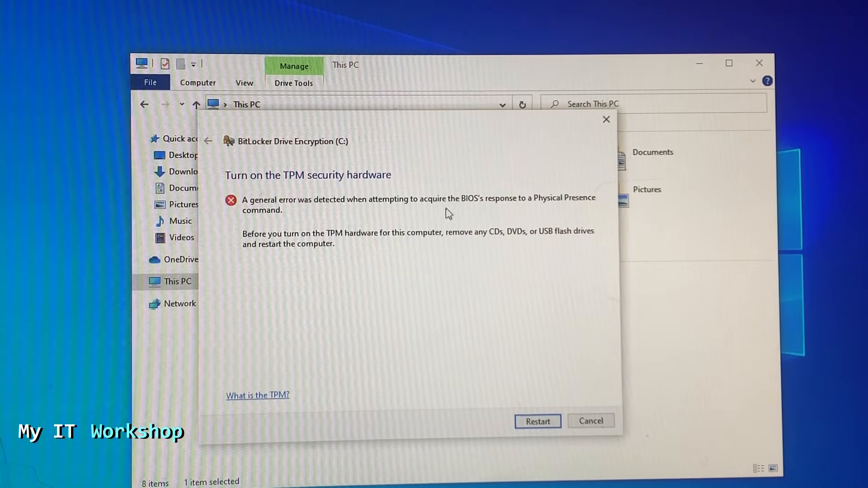
pyautogui.moveTo(559, 211)
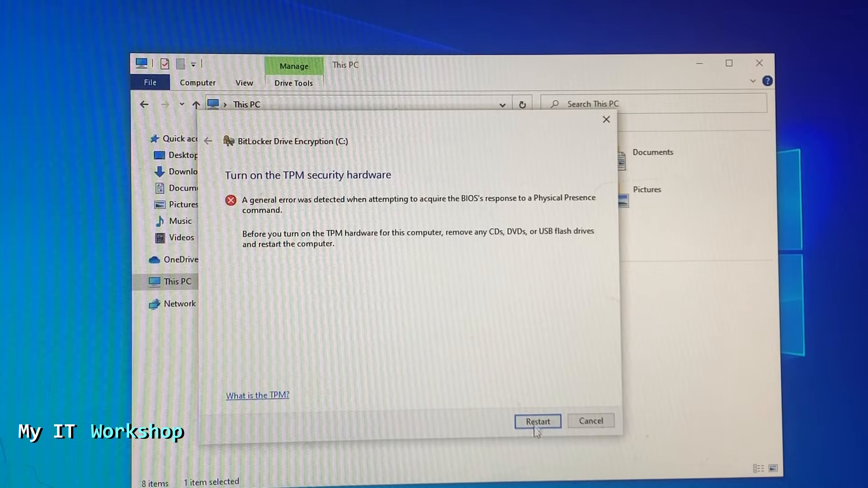
pyautogui.moveTo(590, 420)
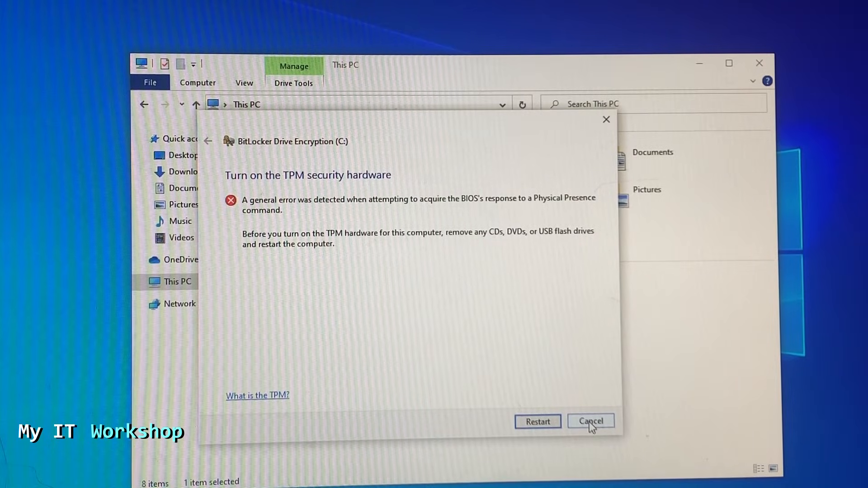
# Step: Cancel the BitLocker setup after the BIOS physical-presence error
pyautogui.click(590, 420)
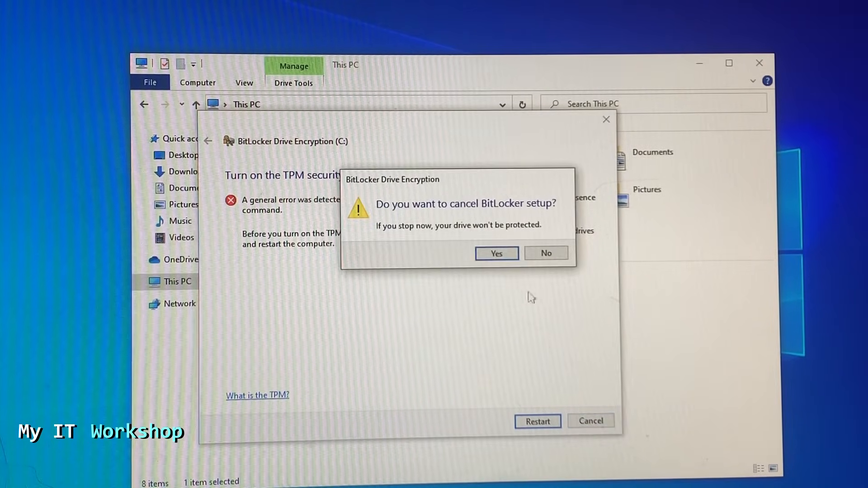
pyautogui.click(495, 254)
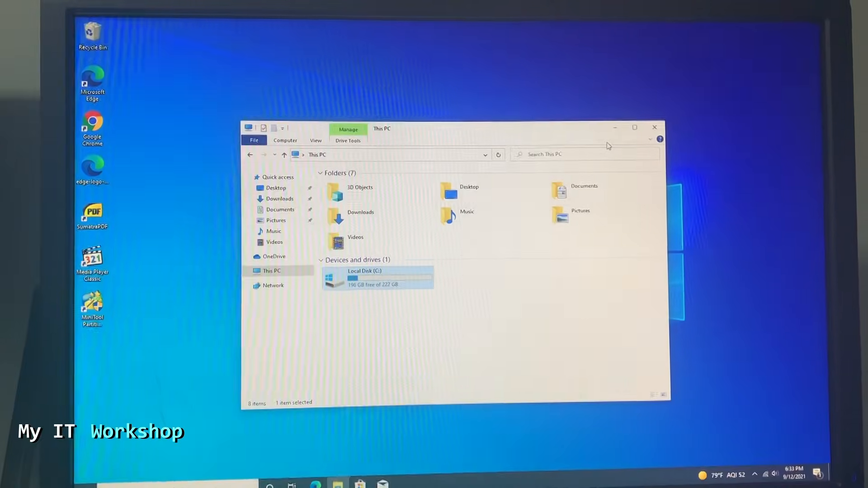
# Step: Restart the PC into the HP Startup Menu and highlight the next option
pyautogui.click(654, 128)
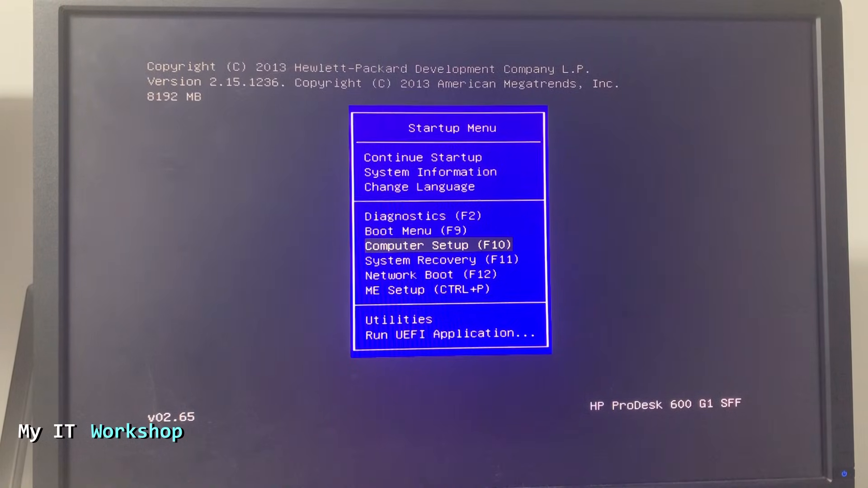
pyautogui.press('Down')
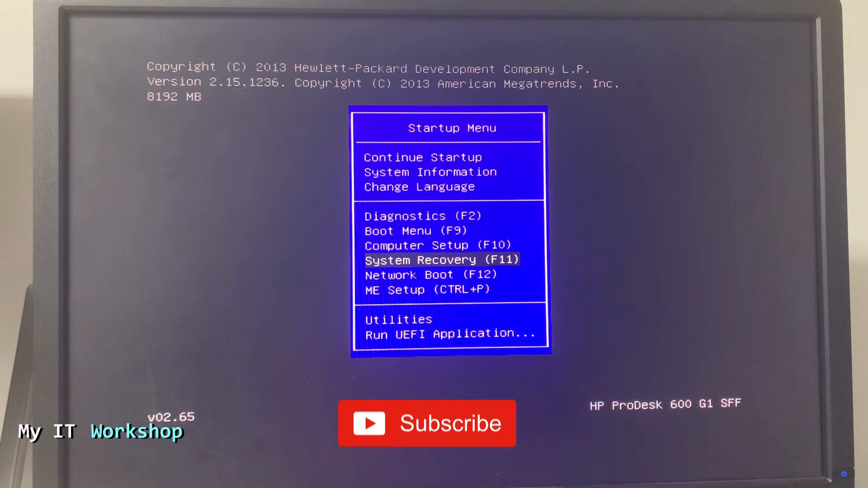
# Step: Enter HP Computer Setup and view the System Information summary for the ProDesk 600 G1 SFF
pyautogui.press('up')
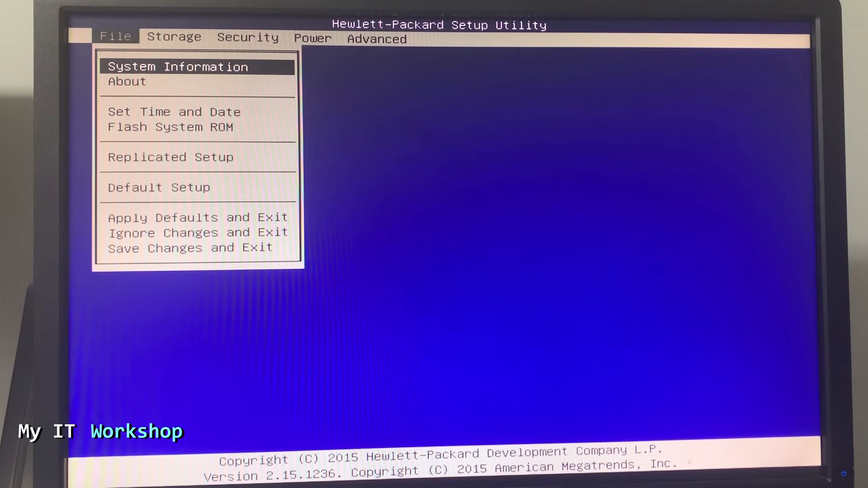
pyautogui.click(248, 38)
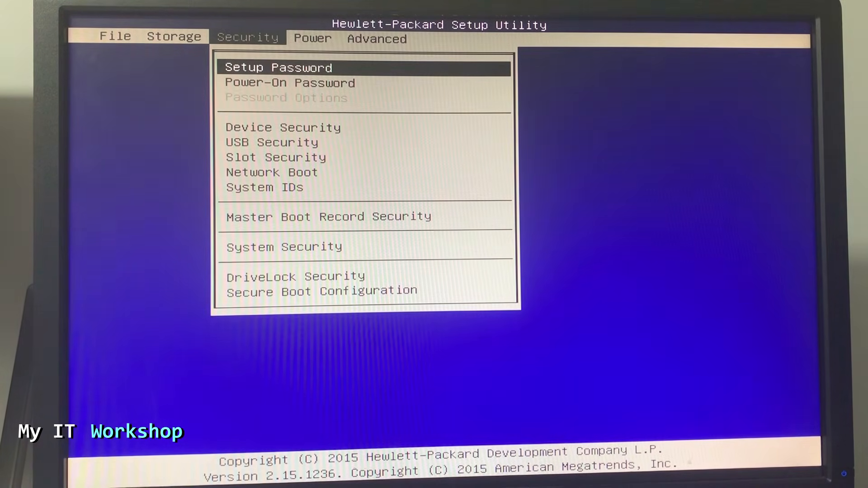
pyautogui.click(115, 36)
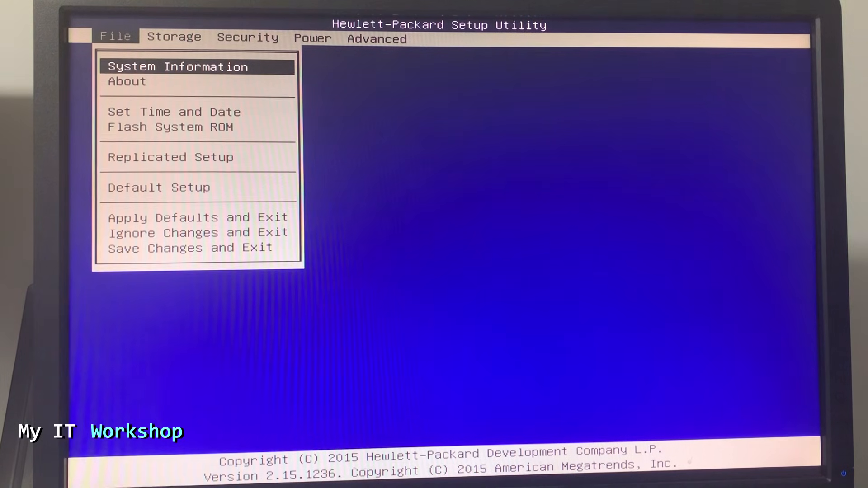
pyautogui.click(177, 66)
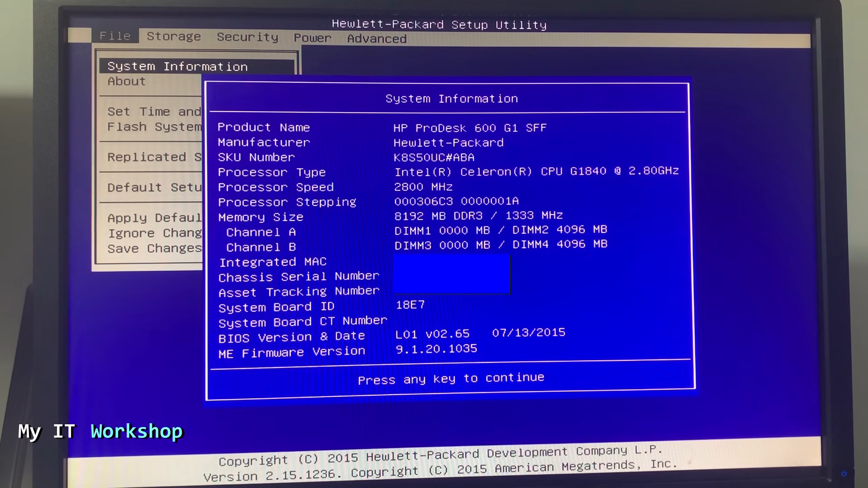
pyautogui.press('enter')
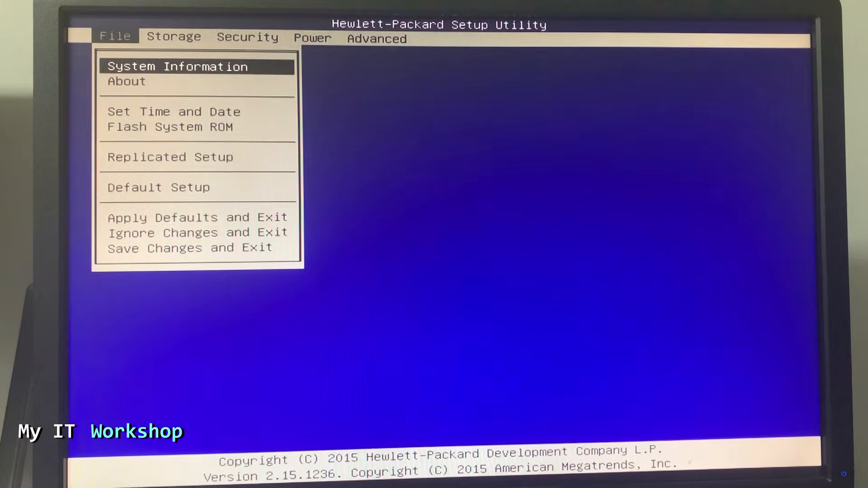
# Step: Inspect System Security, where Embedded Security Device is Disabled
pyautogui.click(248, 38)
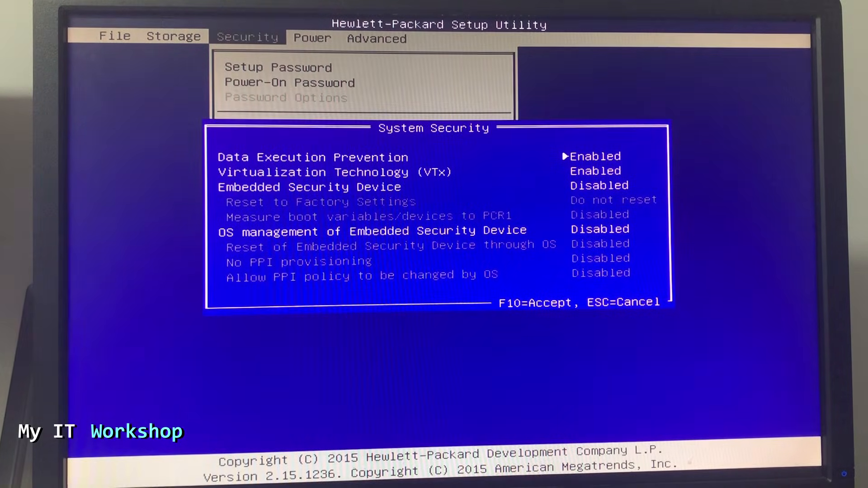
pyautogui.press('Down')
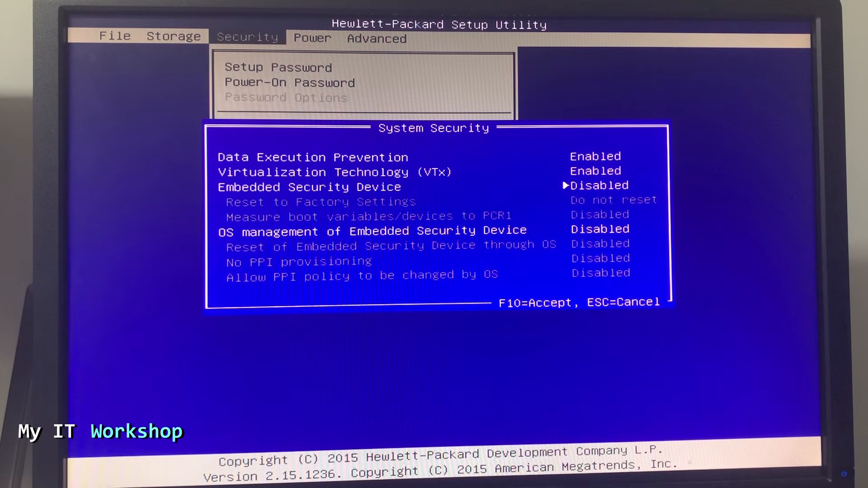
pyautogui.press('Down')
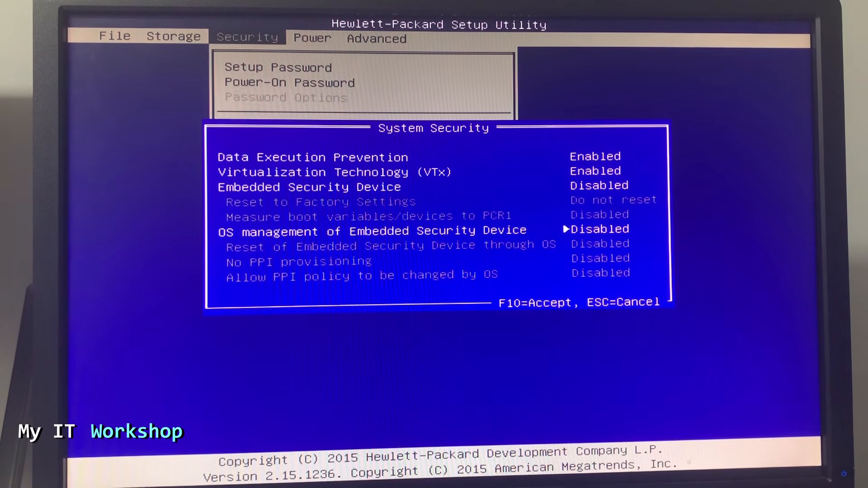
# Step: Leave System Security, move through the Security options and reopen System Security
pyautogui.press('Up')
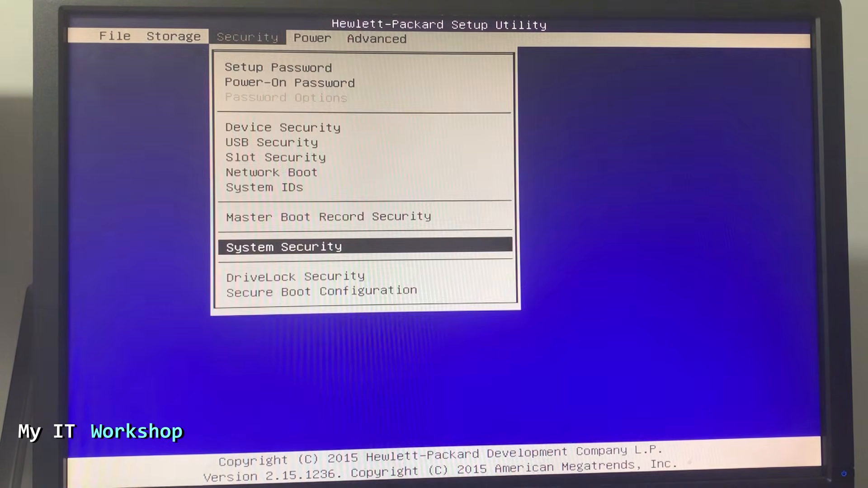
pyautogui.press('up')
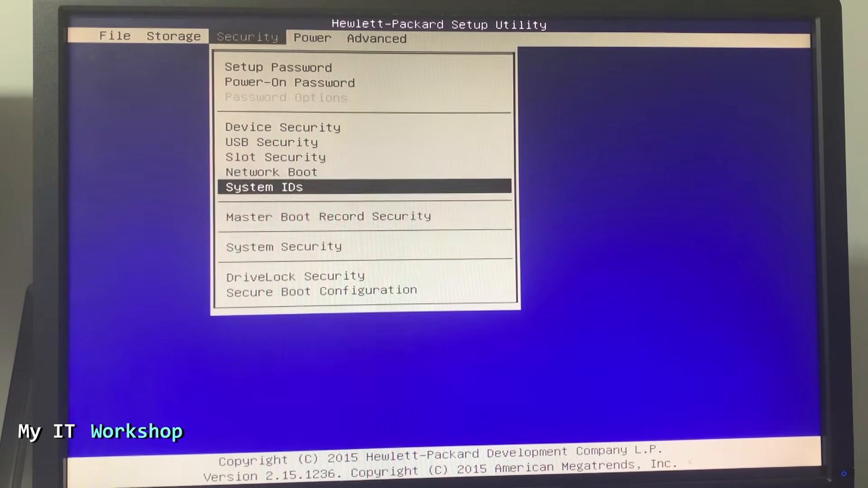
pyautogui.press('up')
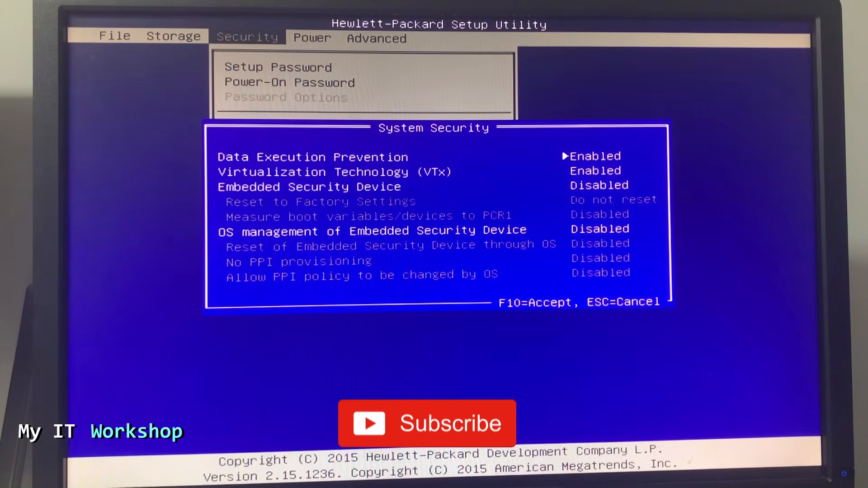
# Step: Enable OS management of Embedded Security Device and acknowledge the setup-password-required notice
pyautogui.press('down')
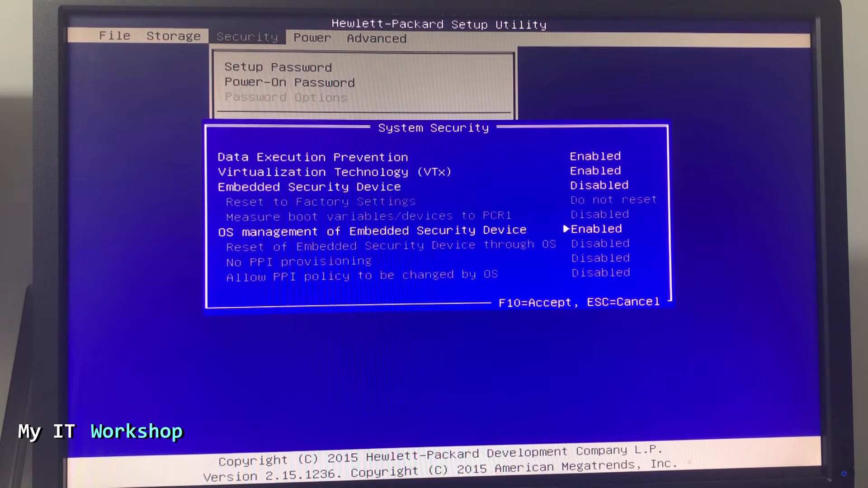
pyautogui.press('Up')
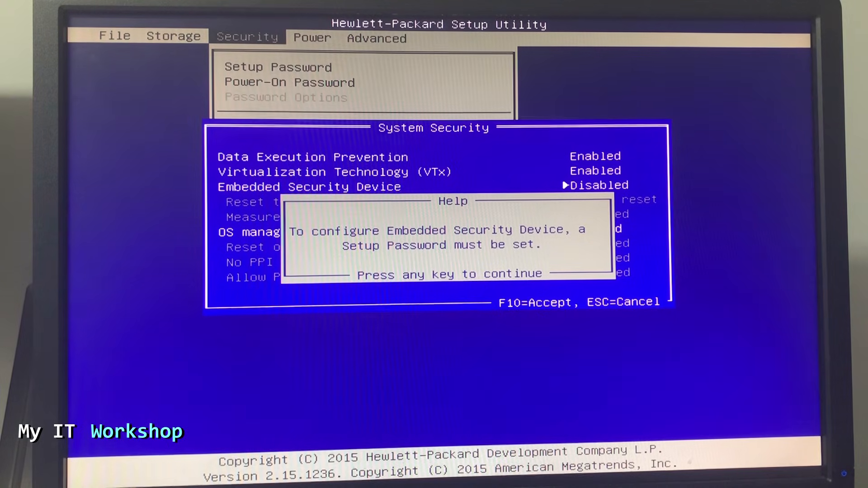
pyautogui.press('enter')
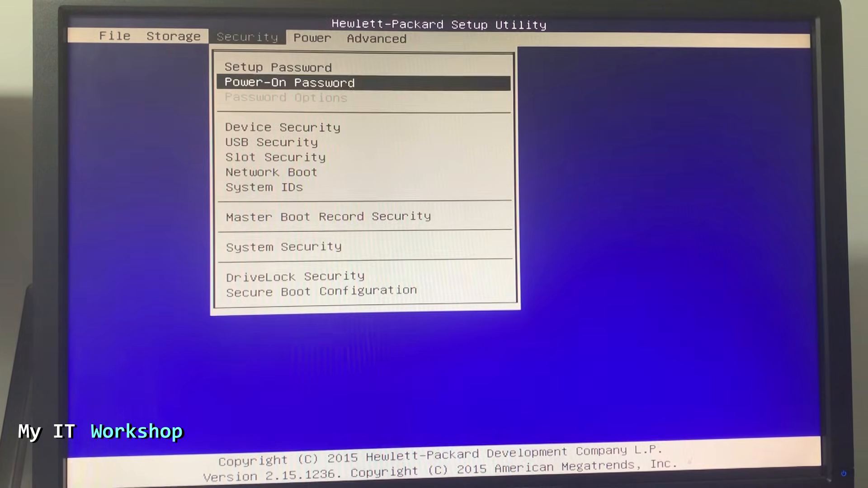
# Step: Create and confirm a new Setup Password under Security
pyautogui.click(277, 66)
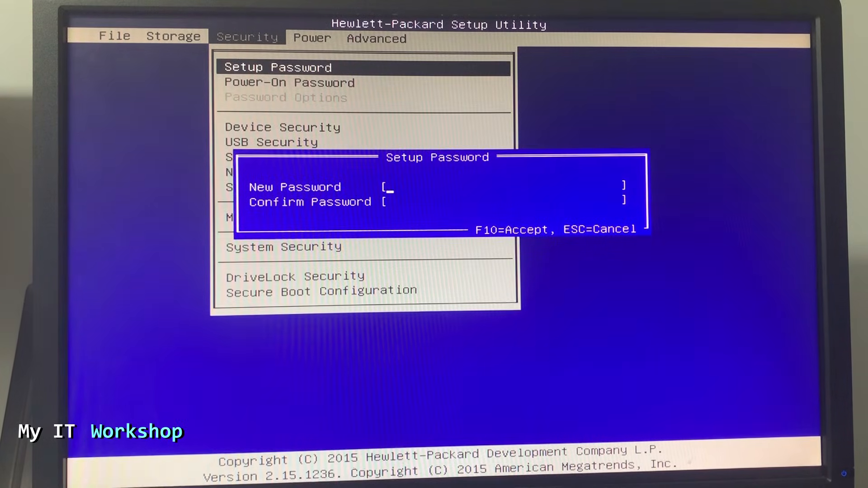
pyautogui.write('***')
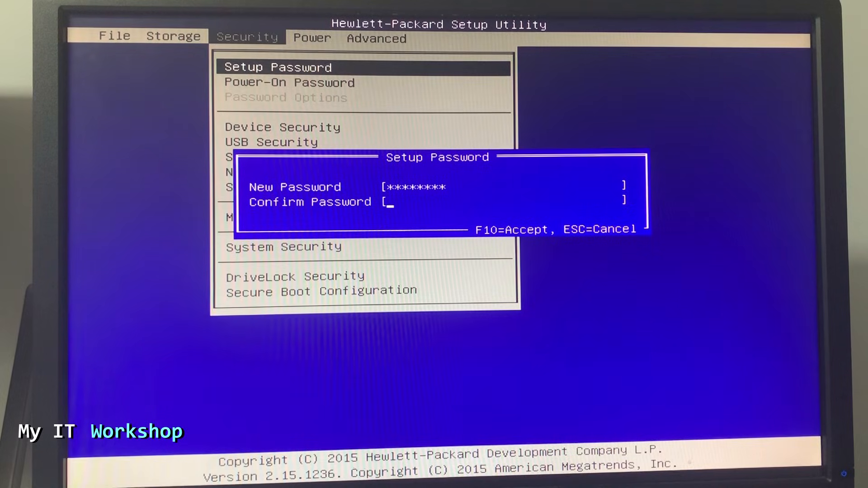
pyautogui.write('*******')
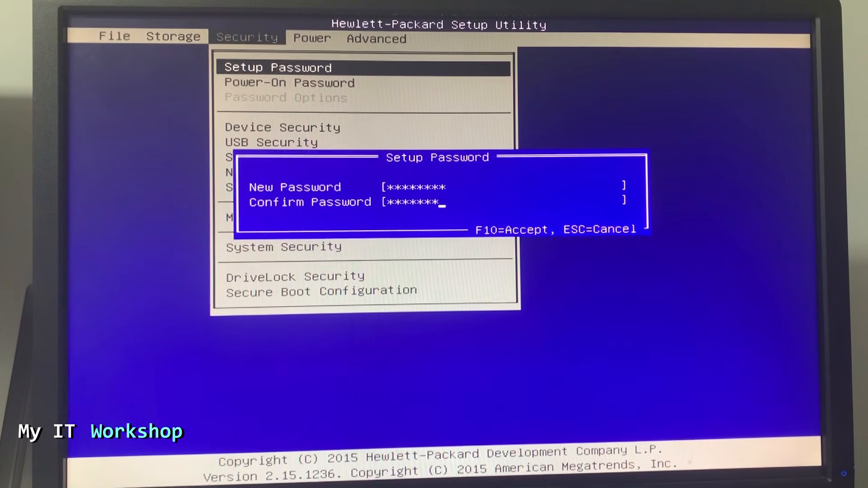
pyautogui.write('*')
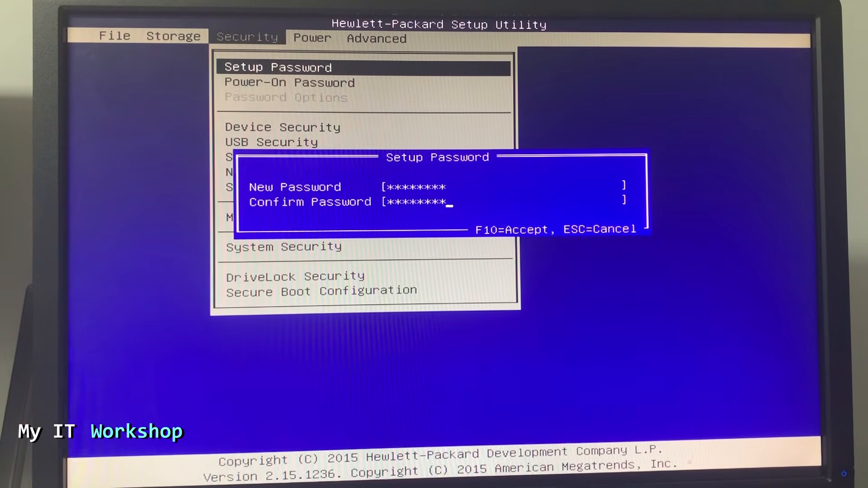
pyautogui.press('Enter')
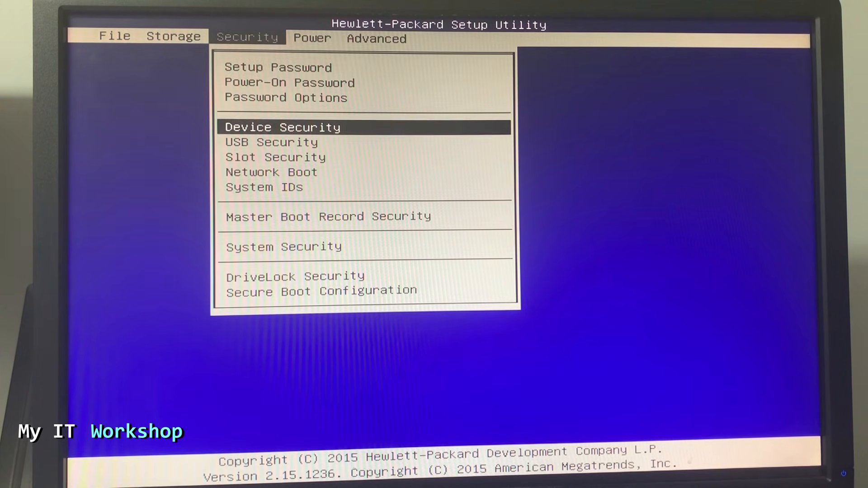
# Step: Check the now-unlocked Embedded Security Device options, then exit Setup via the File menu to boot Windows
pyautogui.click(283, 246)
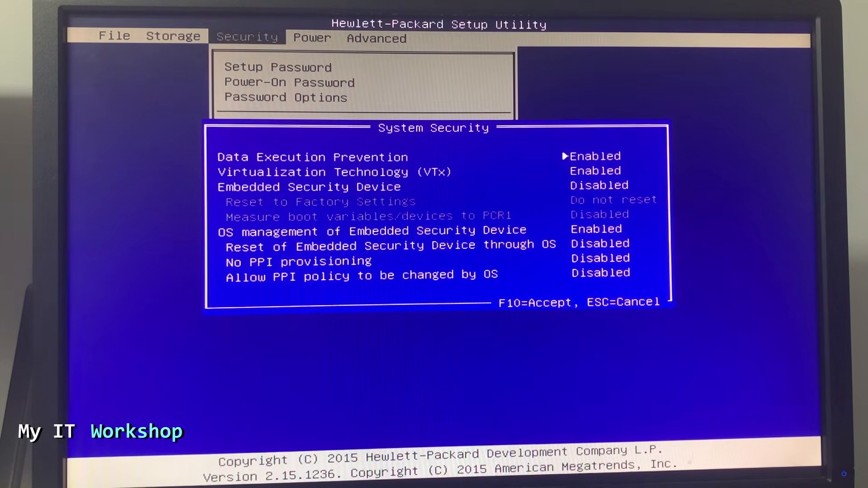
pyautogui.press('Down')
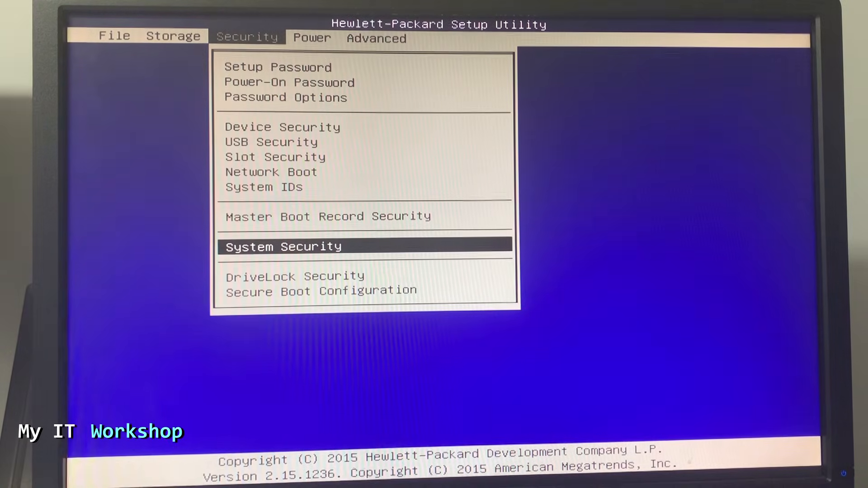
pyautogui.click(114, 36)
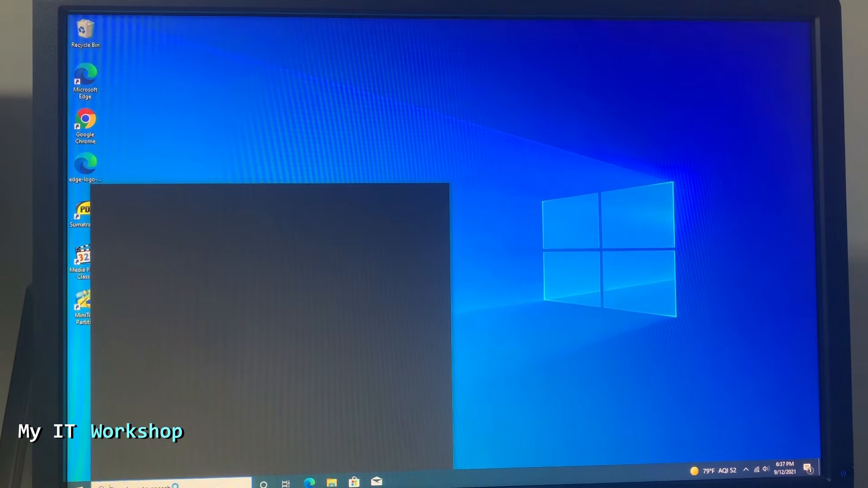
# Step: Run tpm.msc and confirm the IFX TPM is now detected
pyautogui.write('tpm.msc')
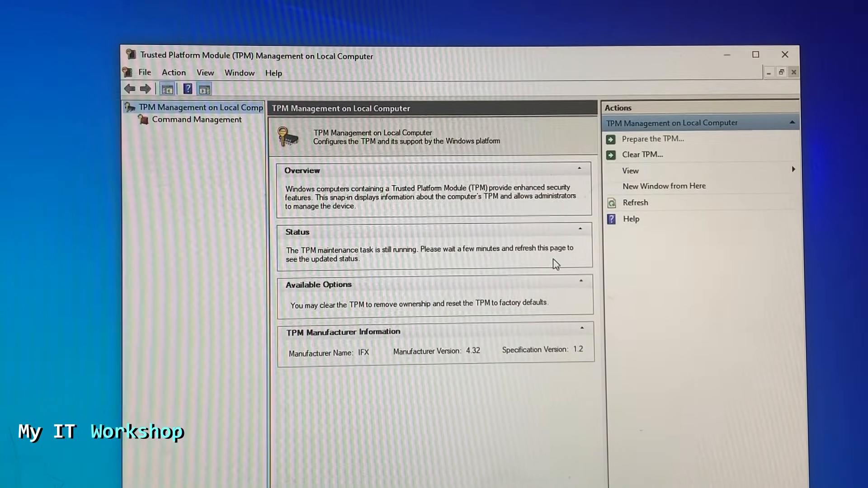
pyautogui.moveTo(354, 310)
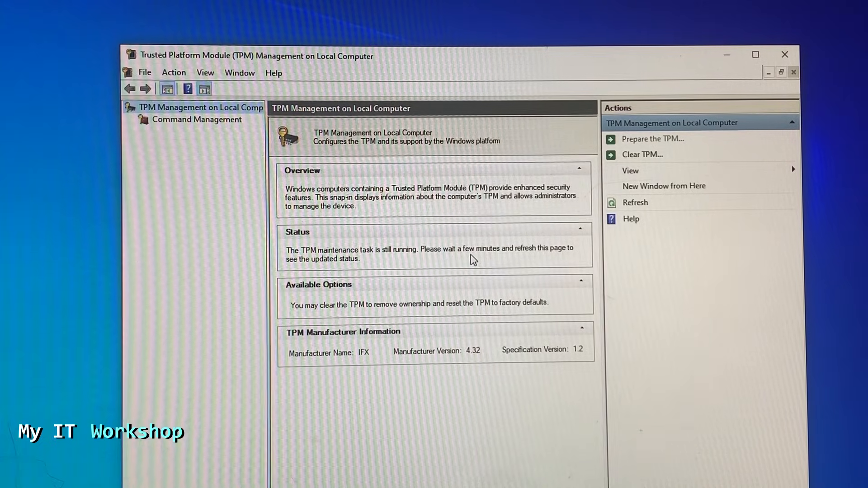
pyautogui.moveTo(397, 259)
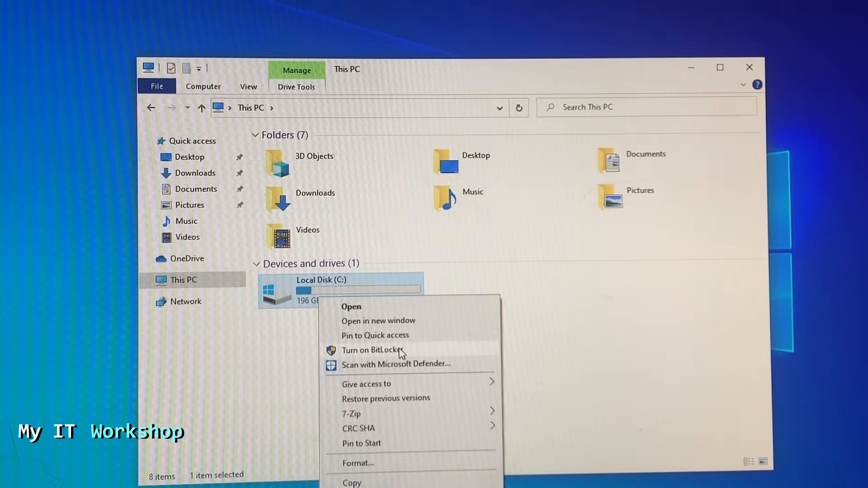
# Step: Begin BitLocker for Local Disk (C:), reach the recovery-key backup choices, then cancel and confirm
pyautogui.click(372, 349)
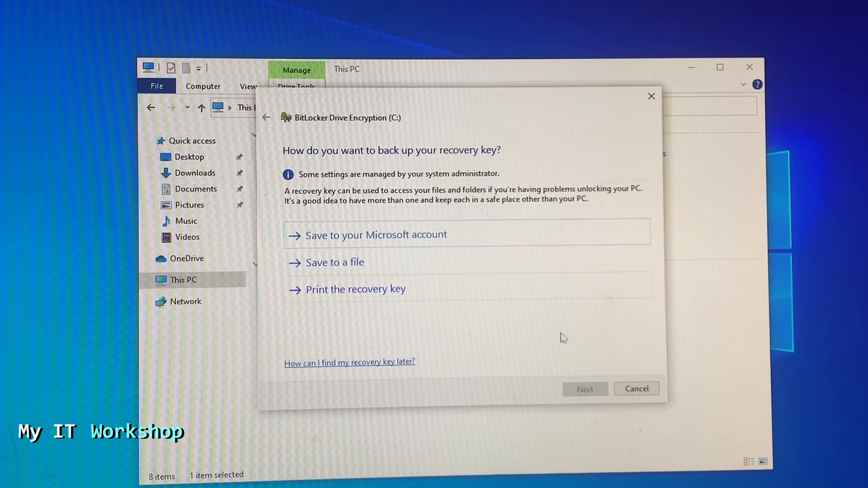
pyautogui.moveTo(628, 371)
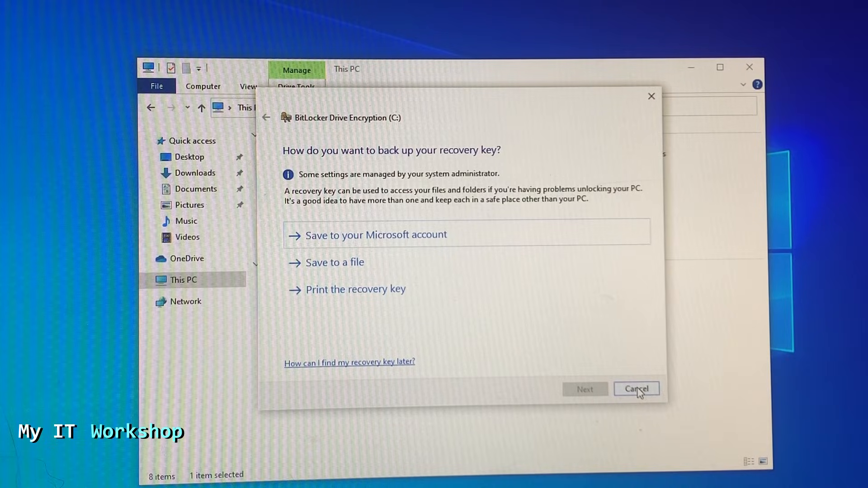
pyautogui.click(635, 388)
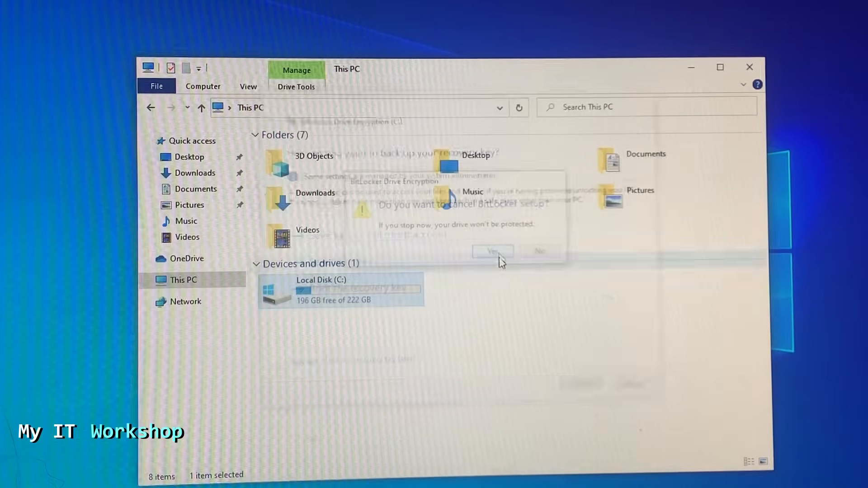
pyautogui.click(492, 251)
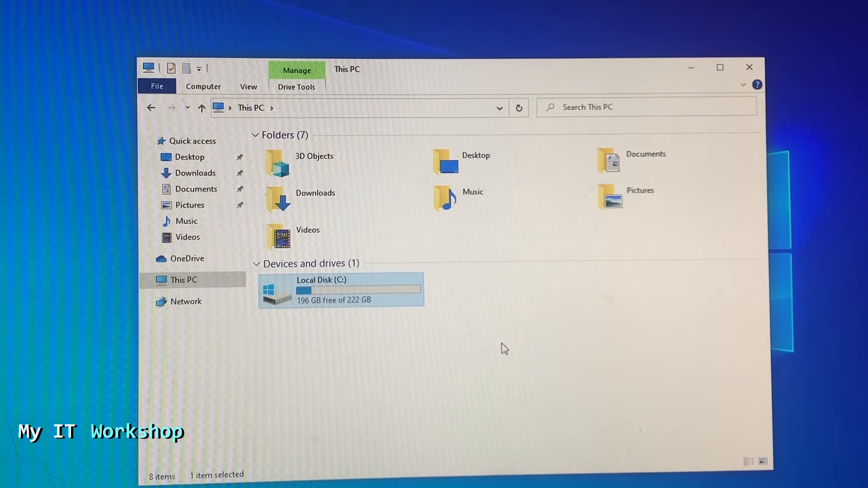